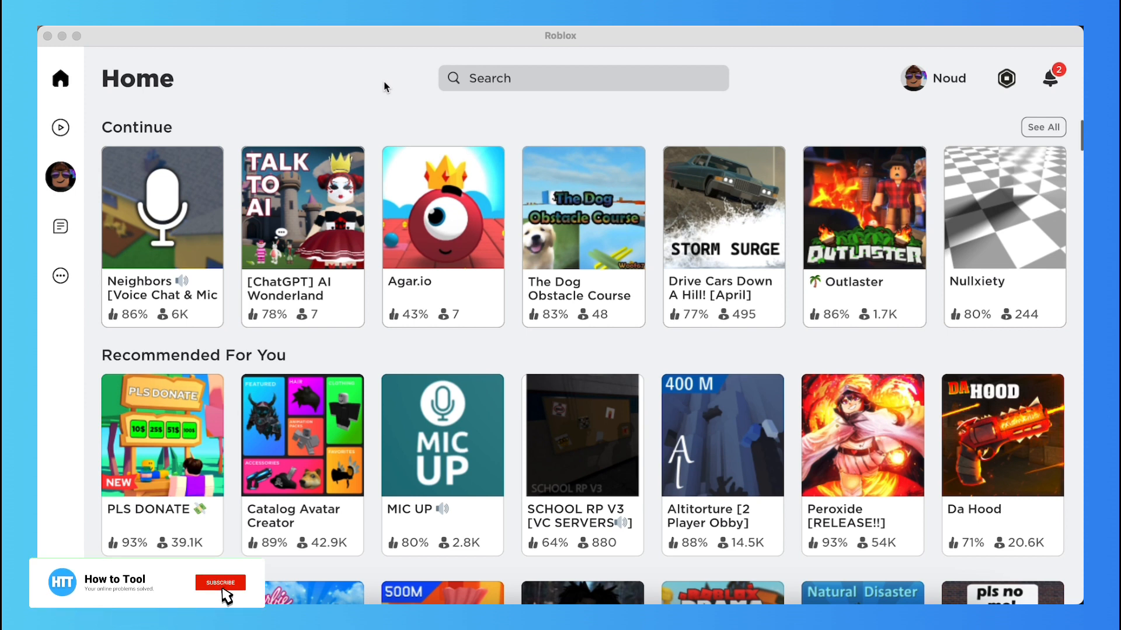
# Step: Scroll the Roblox home page to show more recommended games like Winkel Tycoon 2 and Driving Empire
pyautogui.click(220, 583)
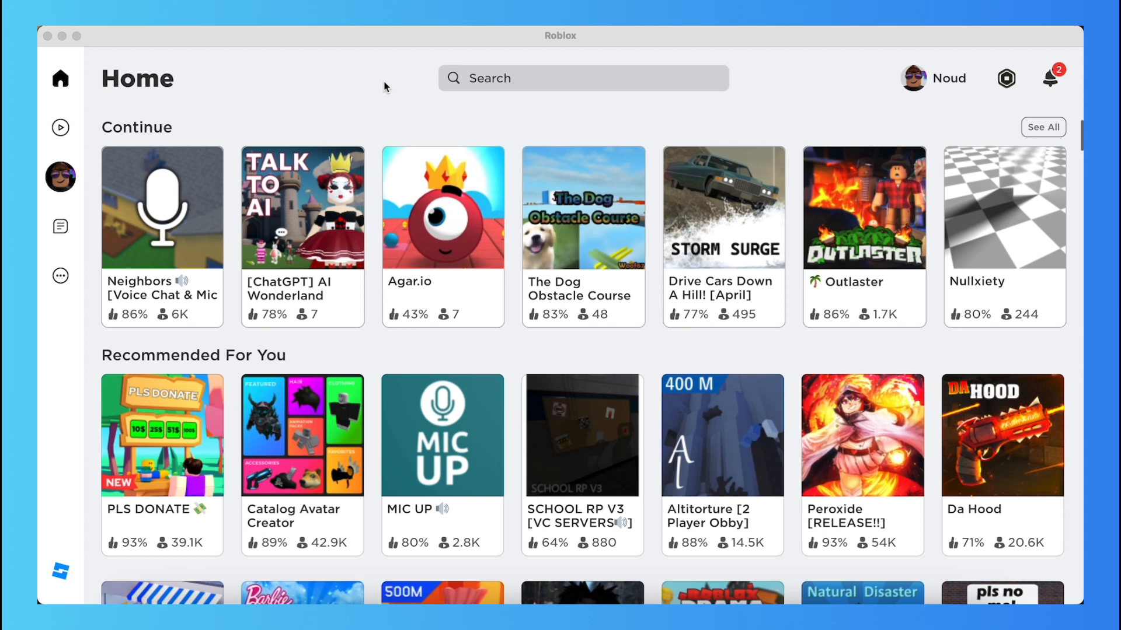
pyautogui.moveTo(701, 123)
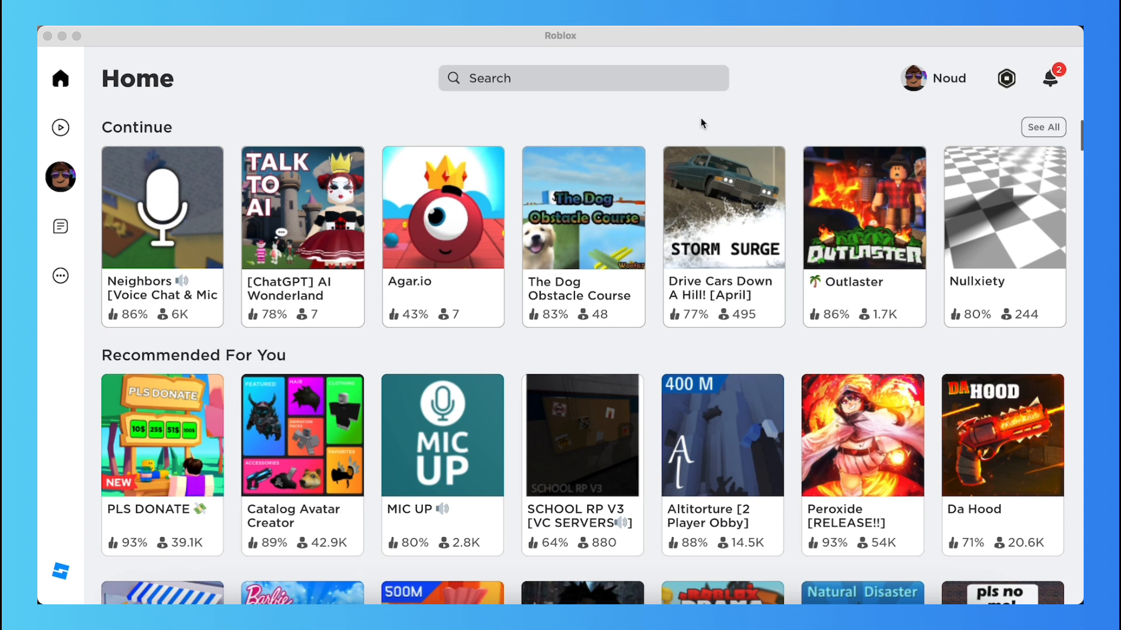
pyautogui.moveTo(784, 116)
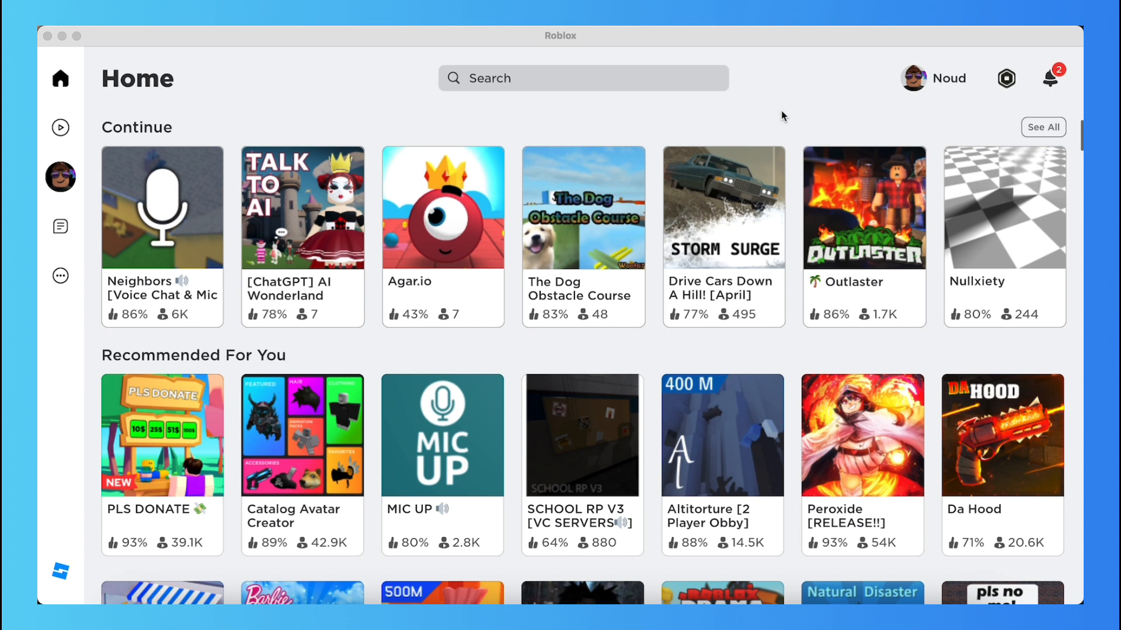
pyautogui.moveTo(927, 357)
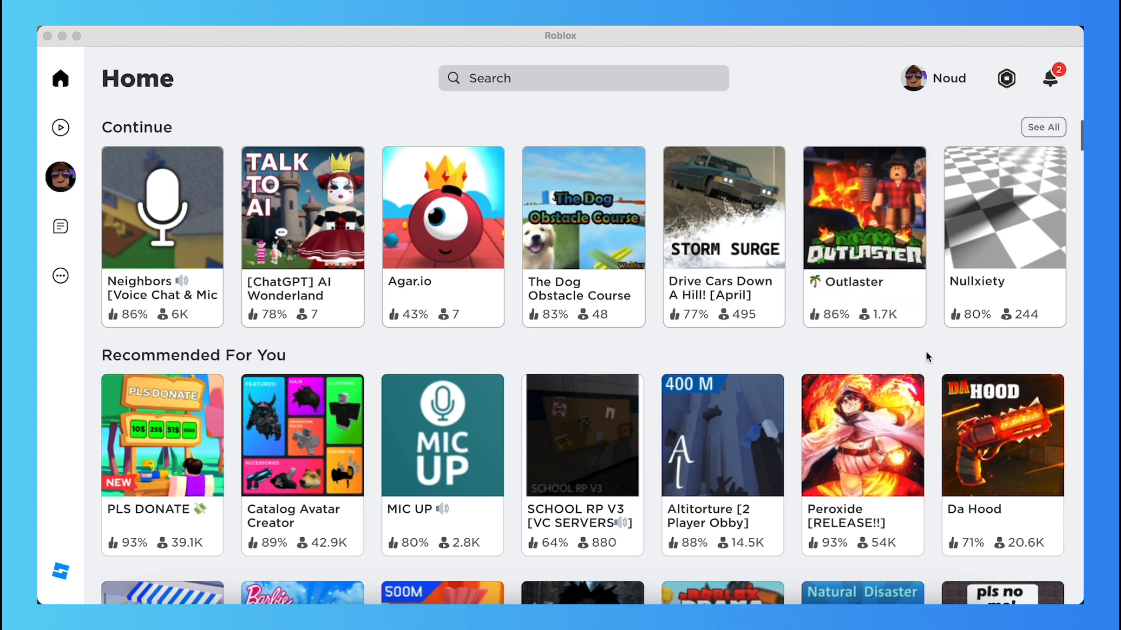
pyautogui.moveTo(934, 477)
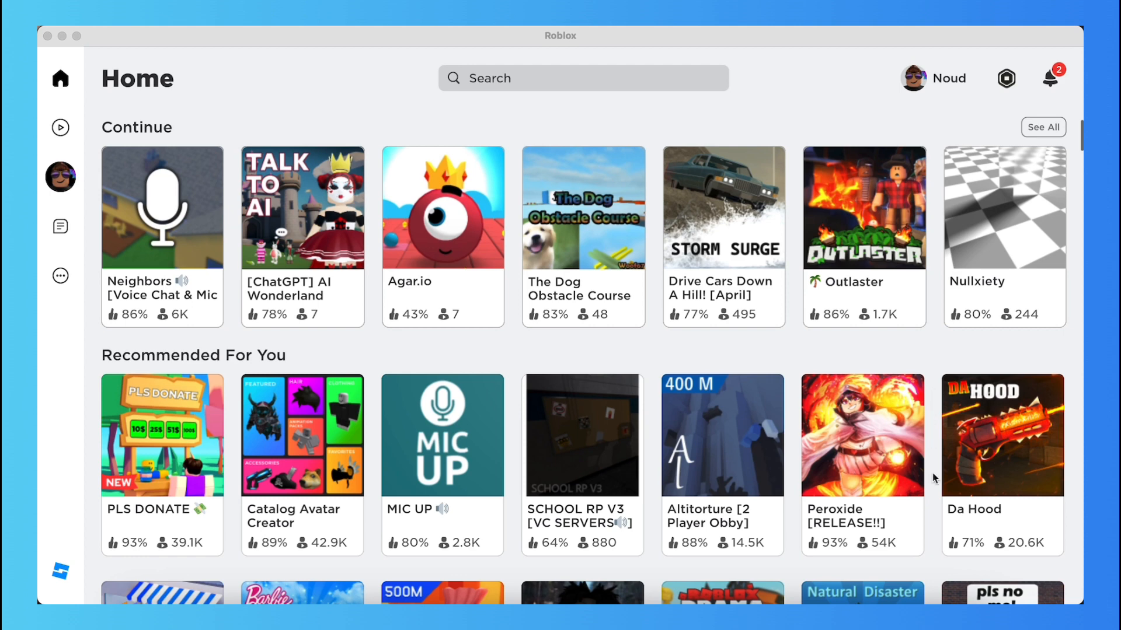
pyautogui.moveTo(941, 569)
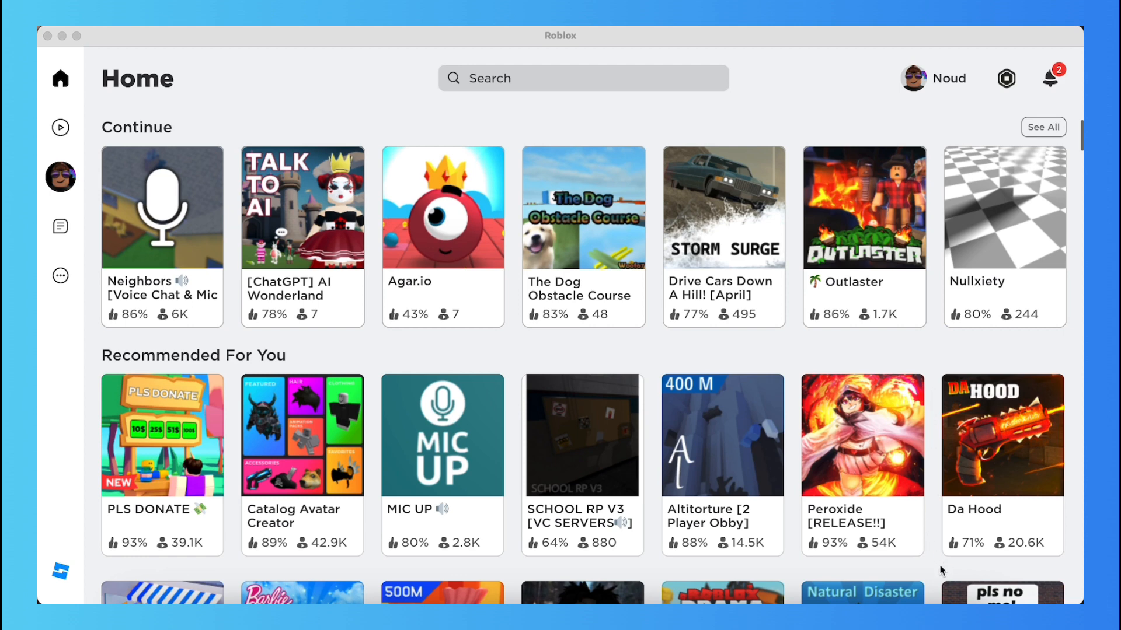
pyautogui.moveTo(1039, 564)
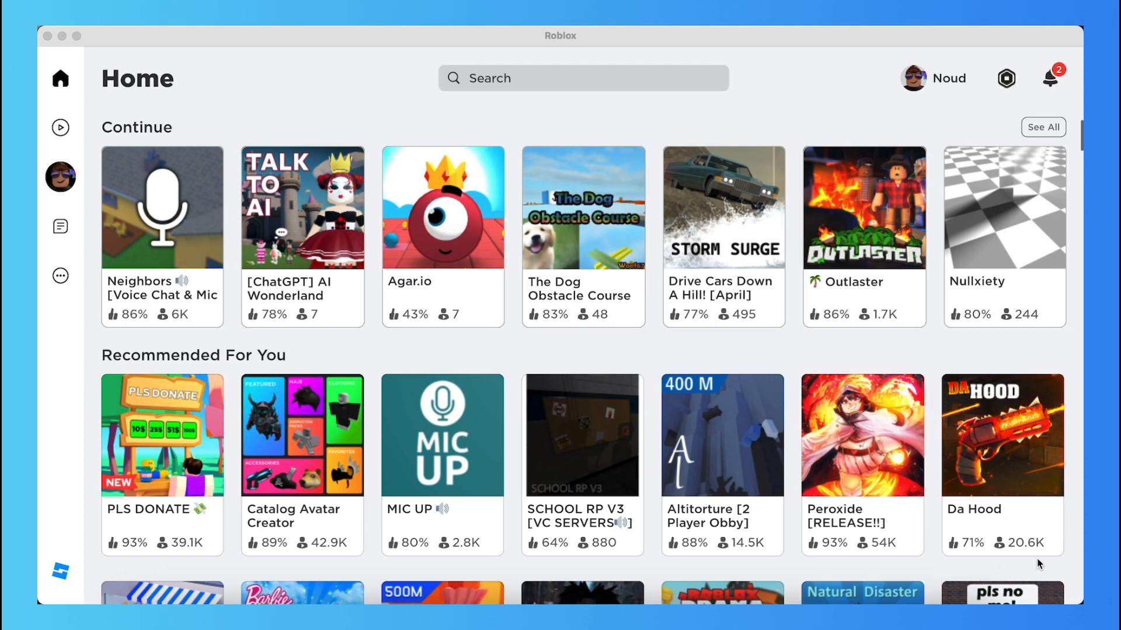
pyautogui.scroll(-3)
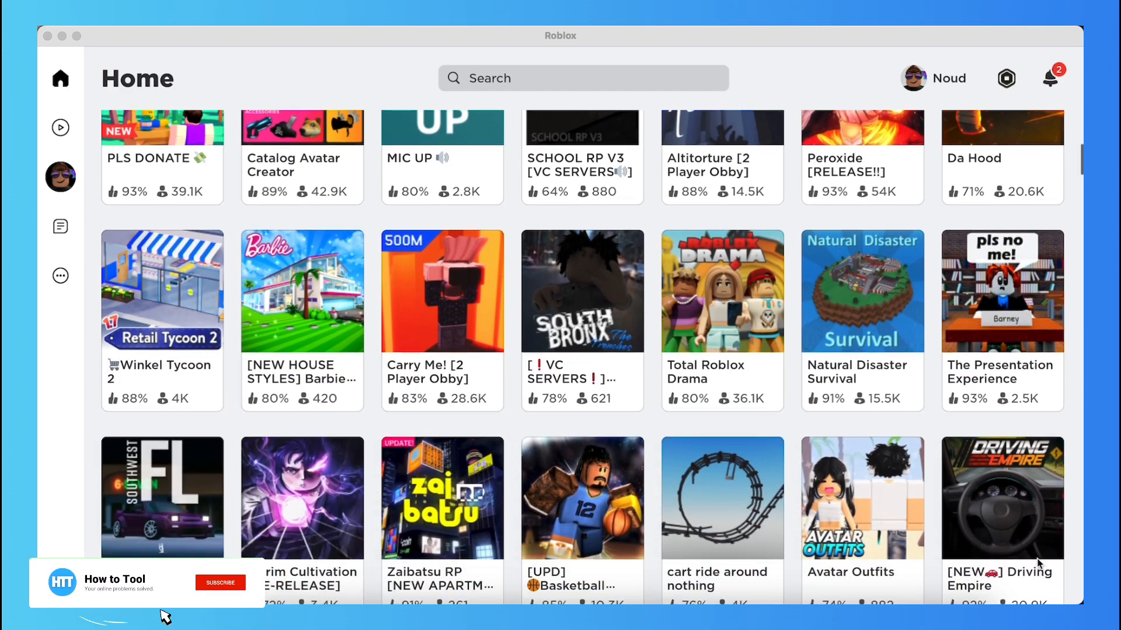